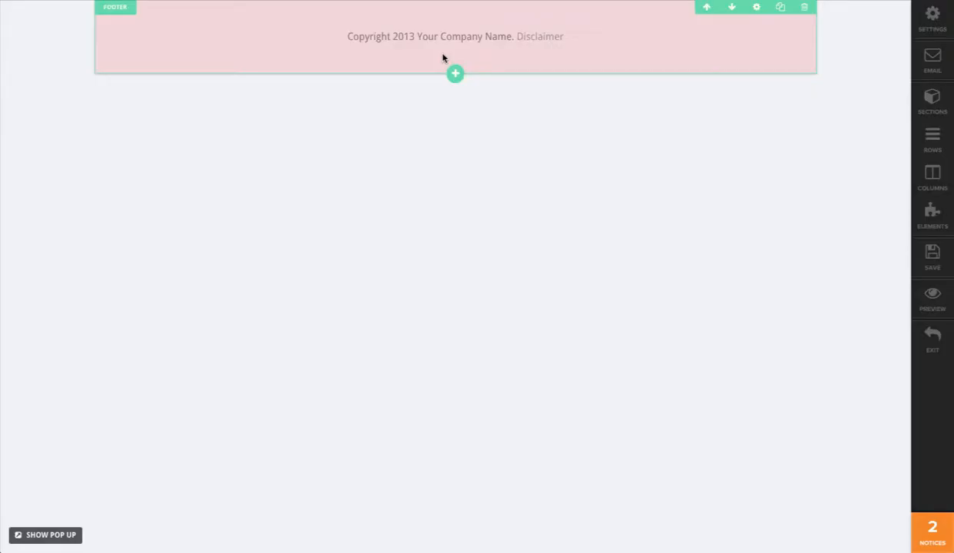
mouse_move(442, 59)
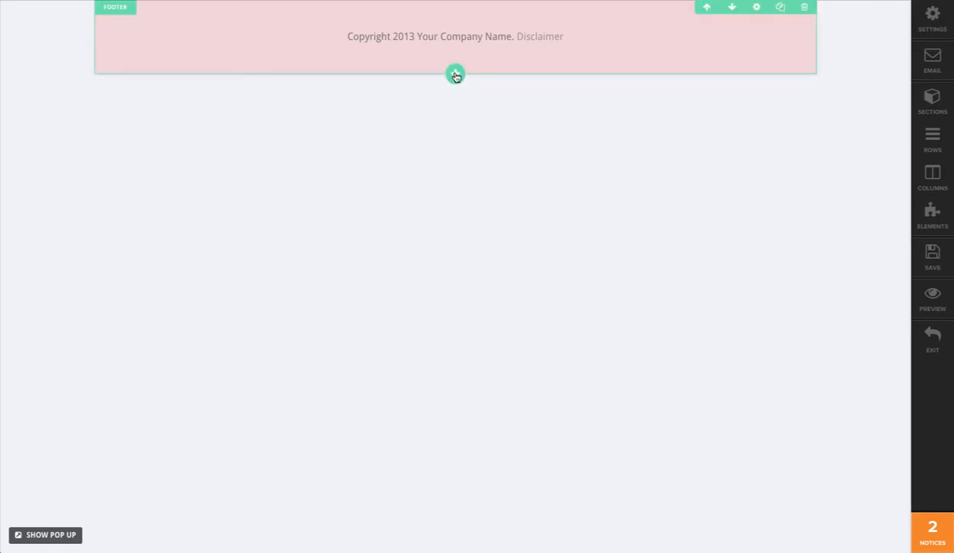
Add a new single-column row below the footer, bringing up the element picker.
left_click(455, 74)
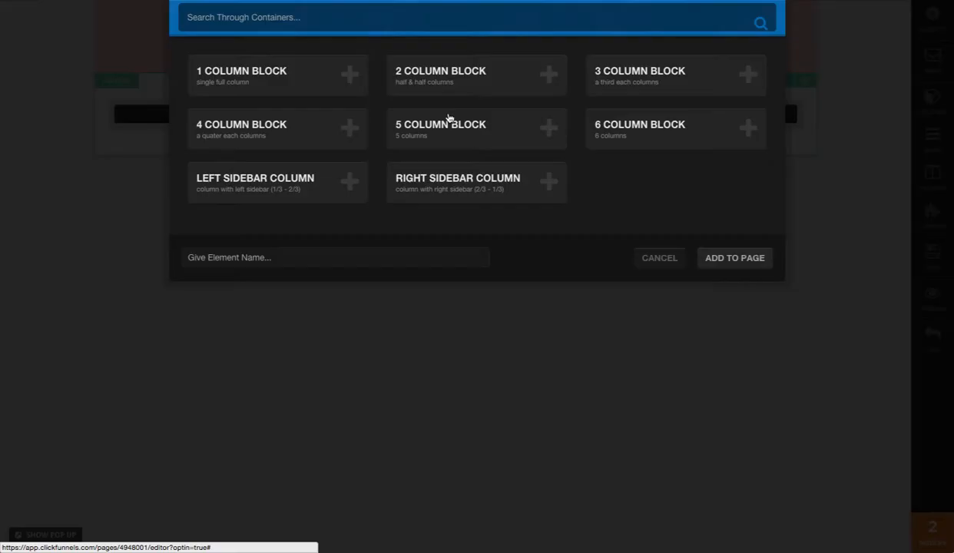
left_click(277, 74)
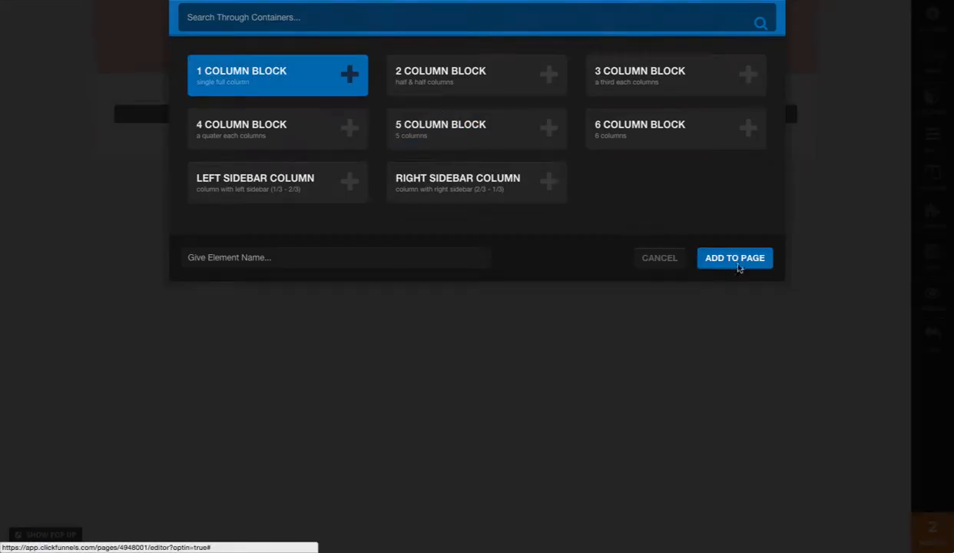
left_click(734, 259)
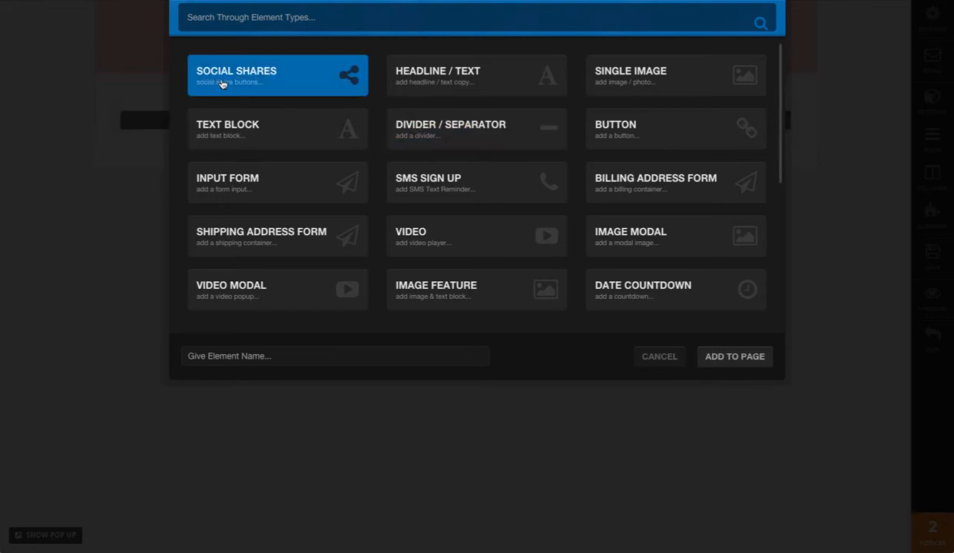
mouse_move(772, 370)
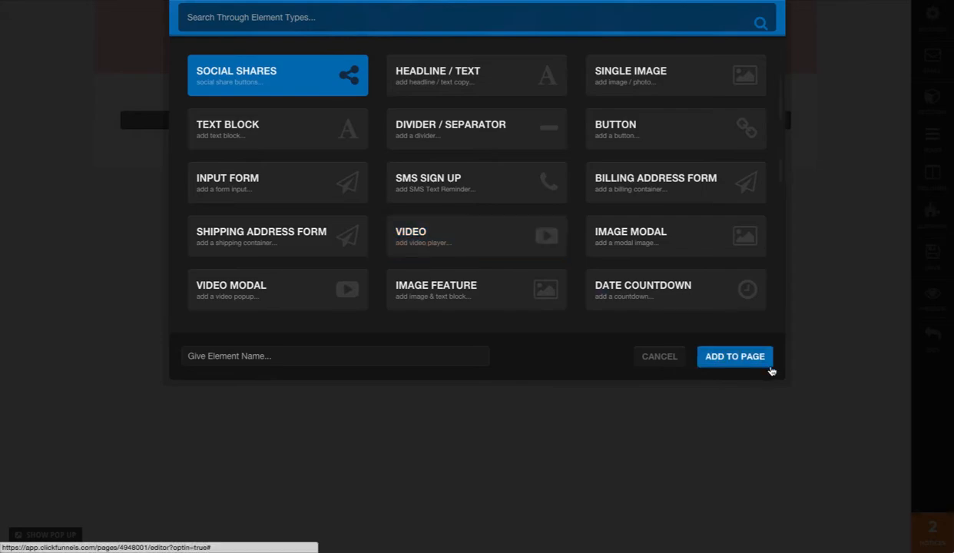
Place a Social Shares element and set its Share URL to DFYFunnels.com.
left_click(734, 357)
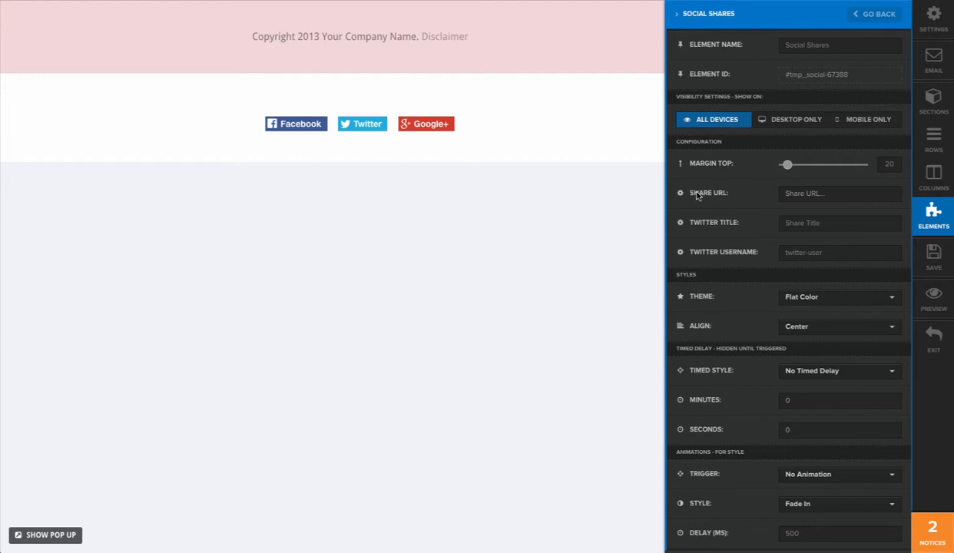
left_click(839, 194)
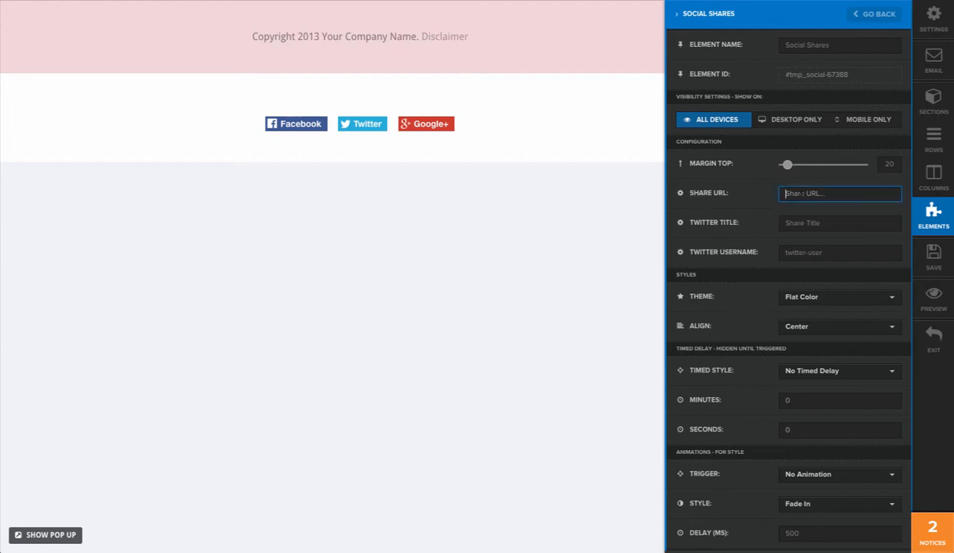
type("DFY")
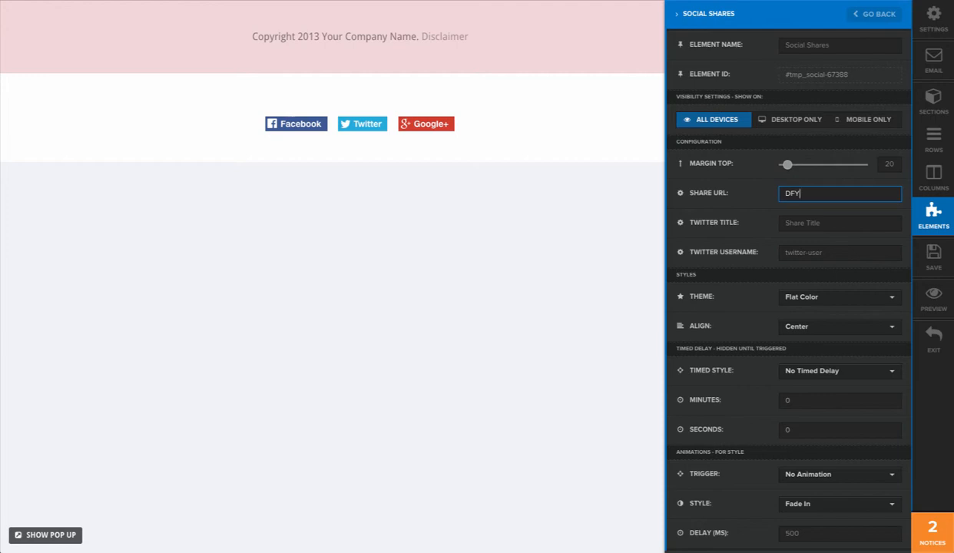
type("Funin")
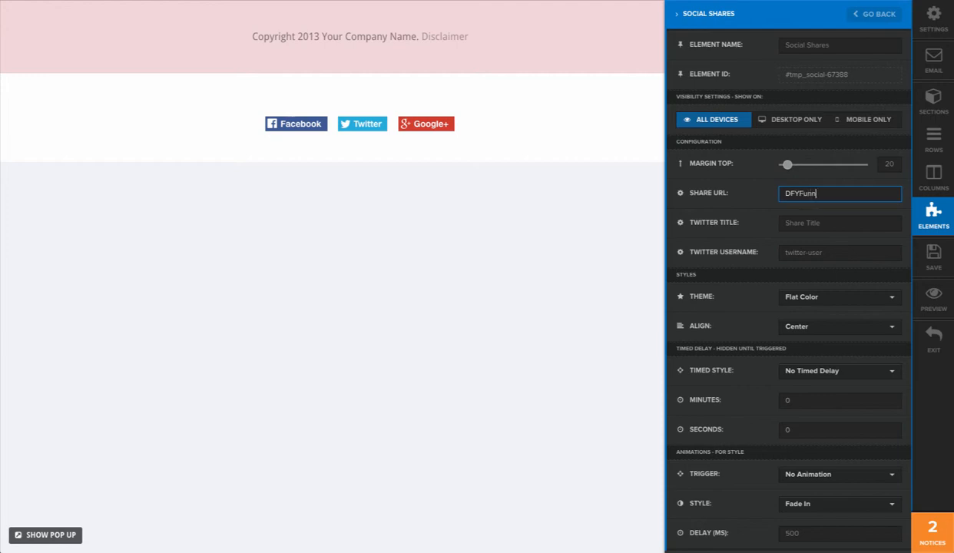
left_click(839, 223)
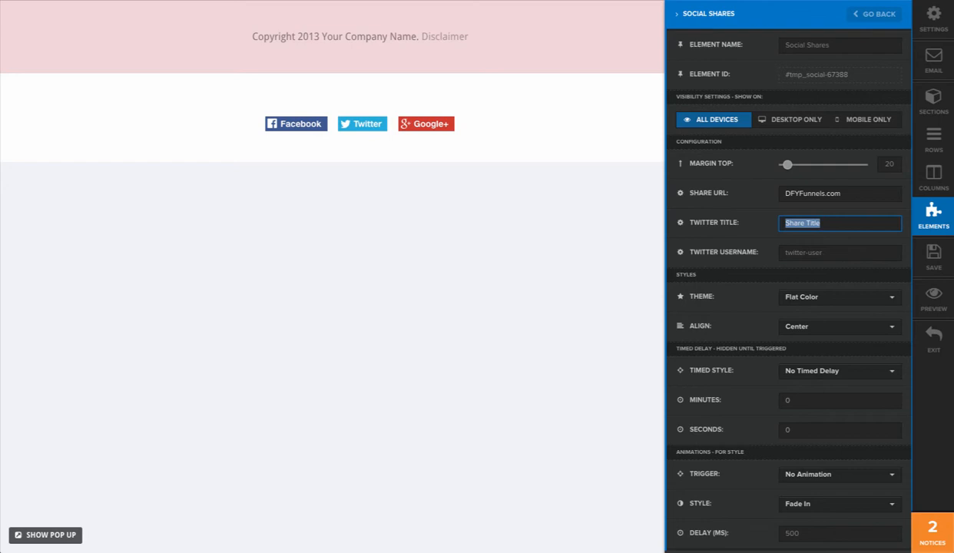
type("Twitter")
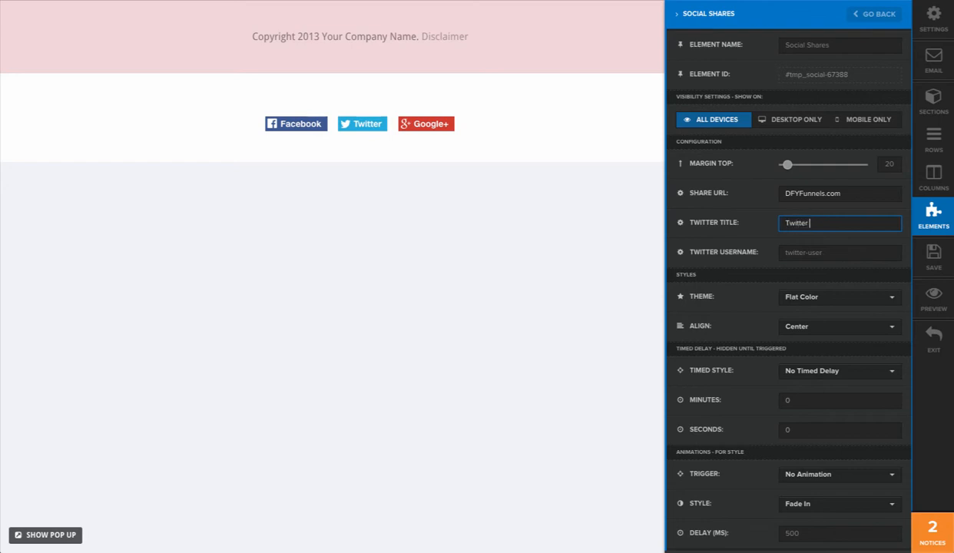
left_click(839, 252)
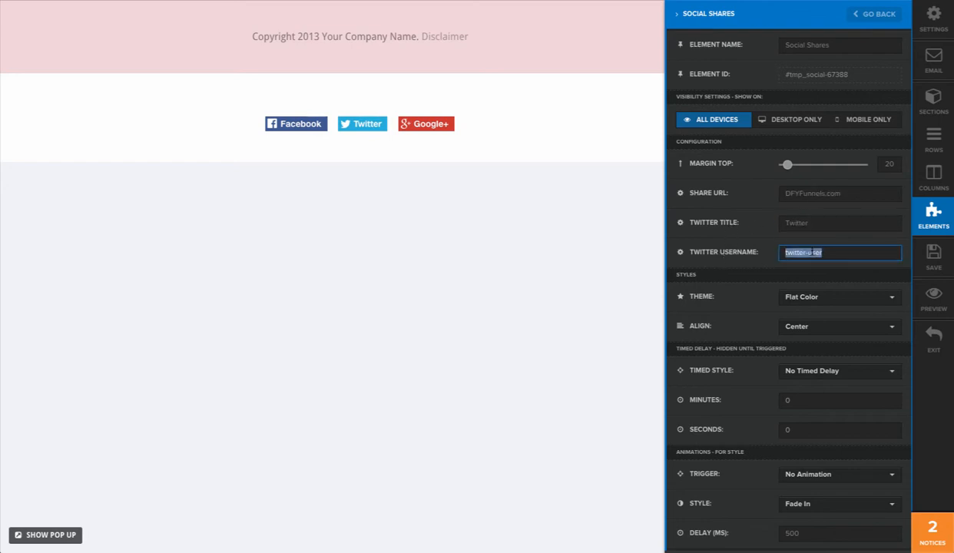
type("@")
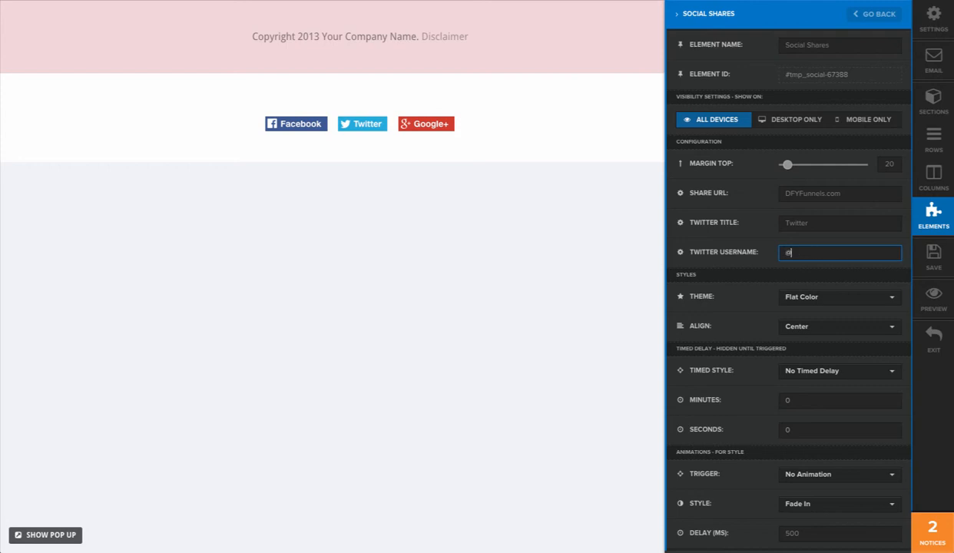
type("dru80")
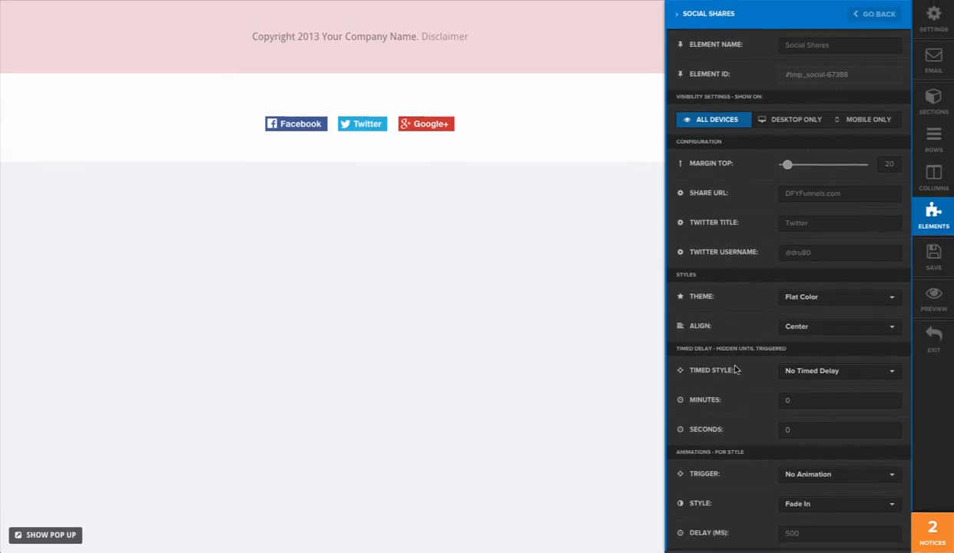
mouse_move(784, 419)
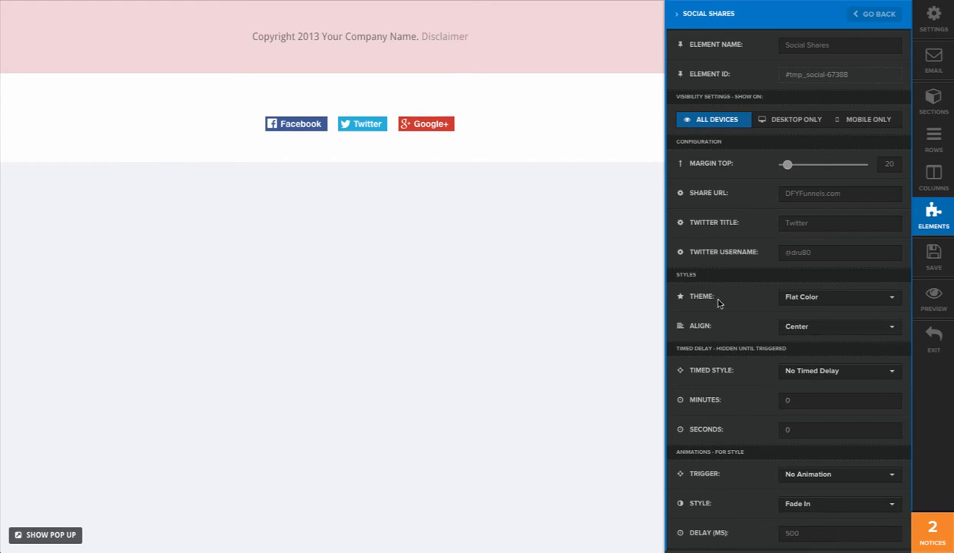
Try Plain Link Style, Black and Flat Color themes, then settle on Classic for the share buttons.
left_click(839, 296)
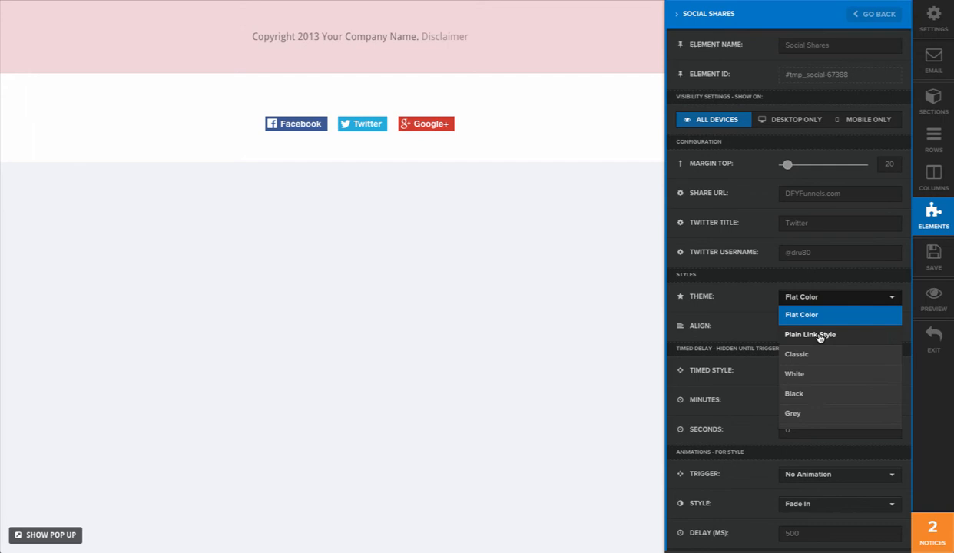
left_click(810, 335)
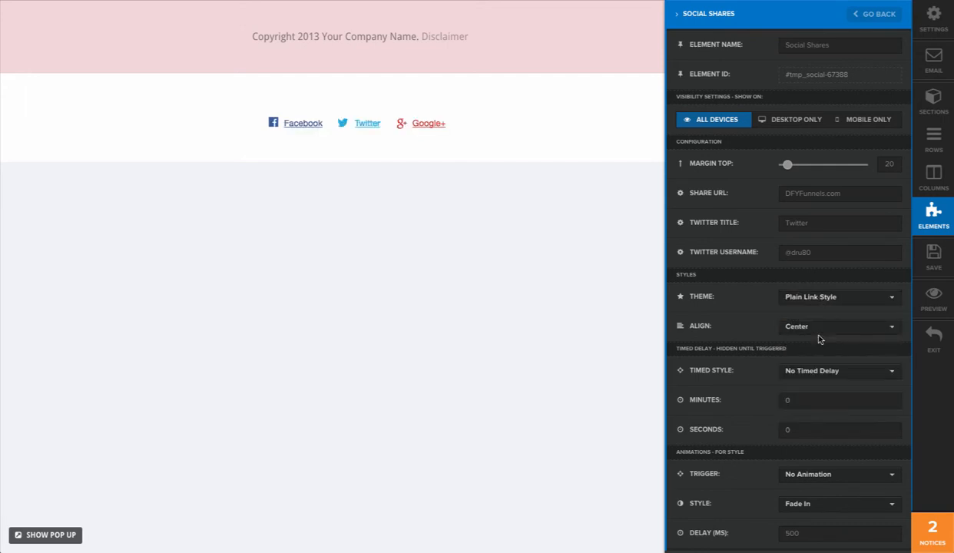
left_click(837, 296)
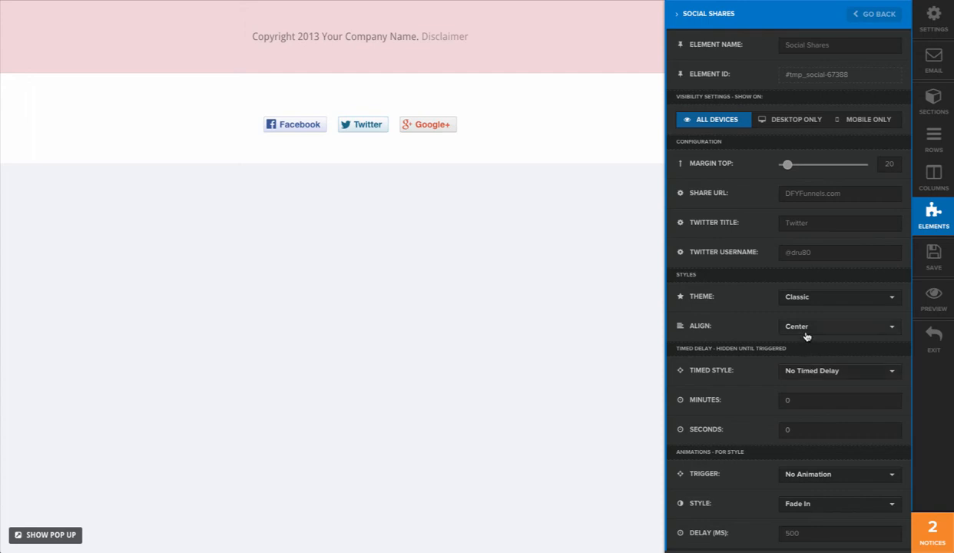
left_click(839, 296)
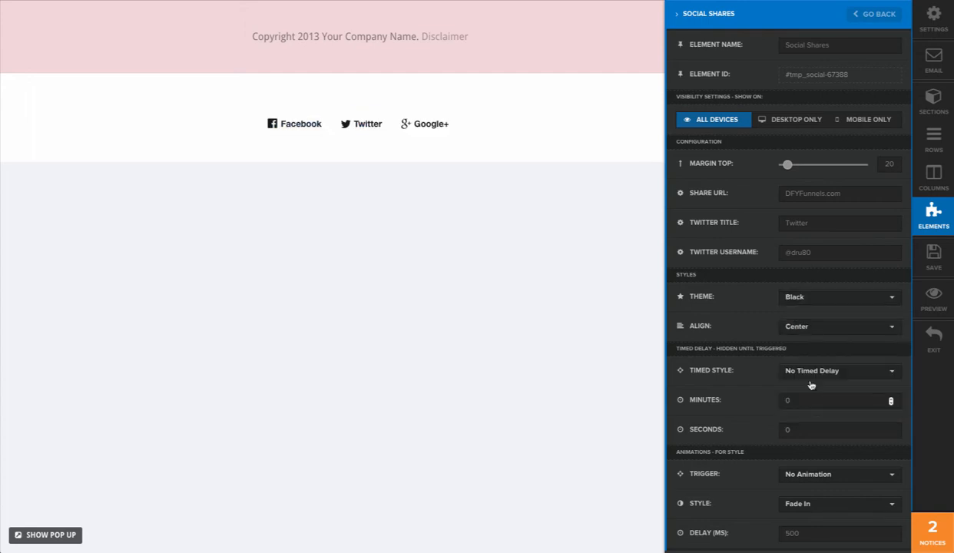
left_click(837, 298)
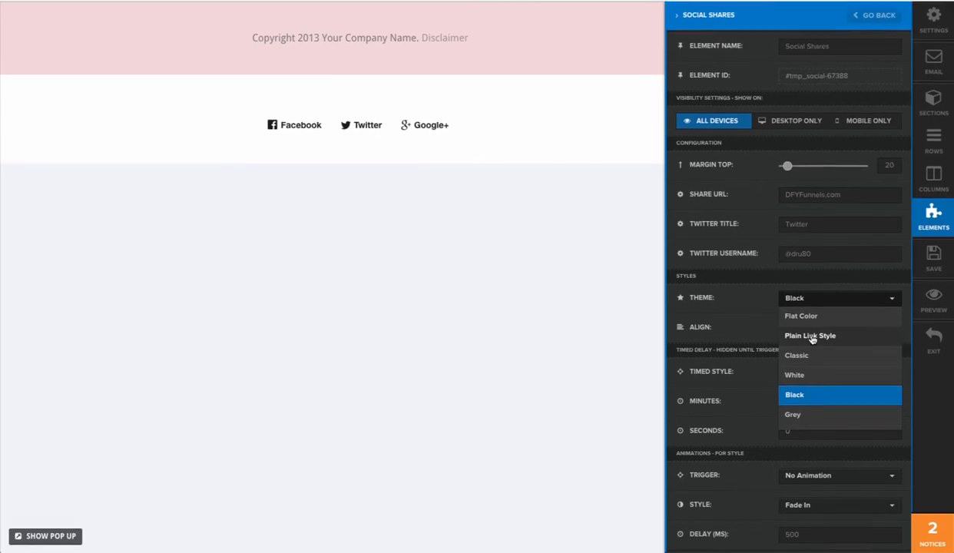
left_click(800, 316)
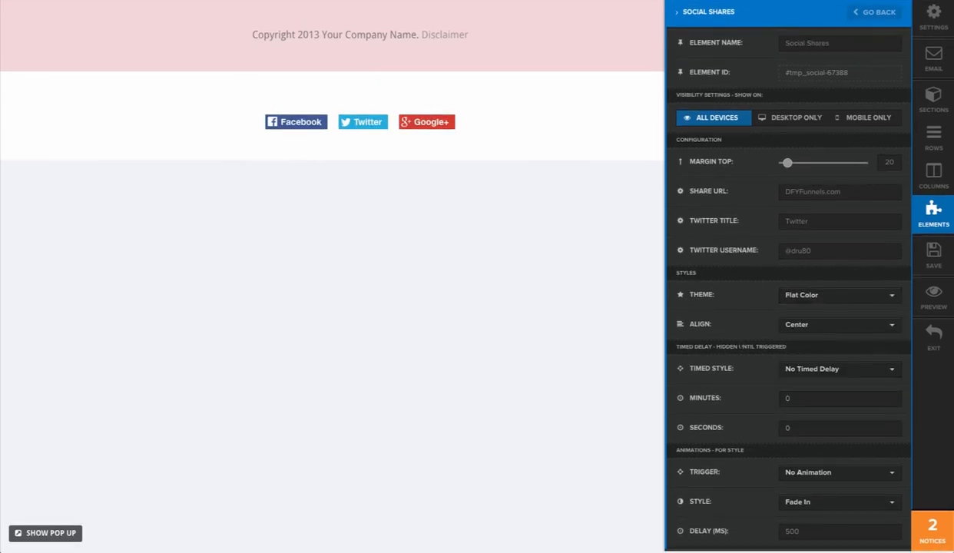
left_click(837, 295)
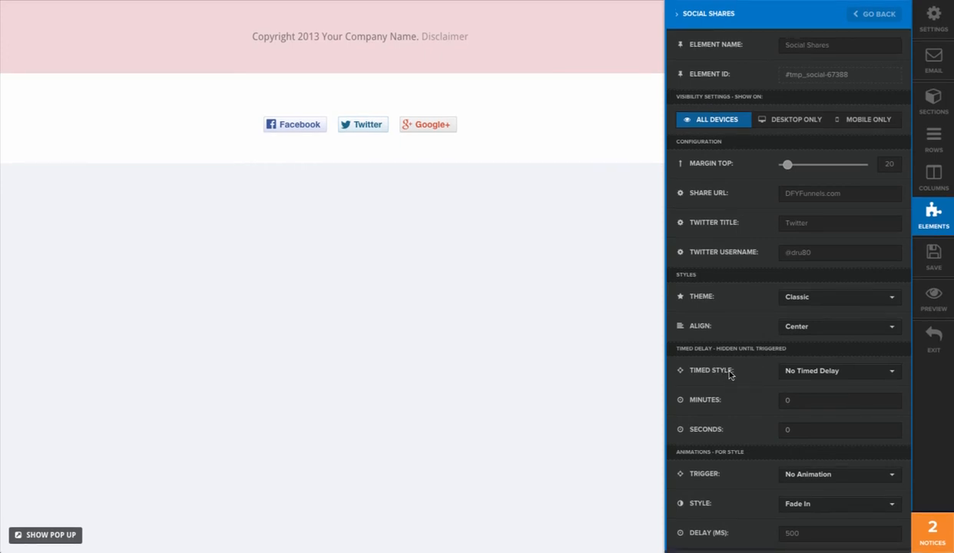
mouse_move(731, 375)
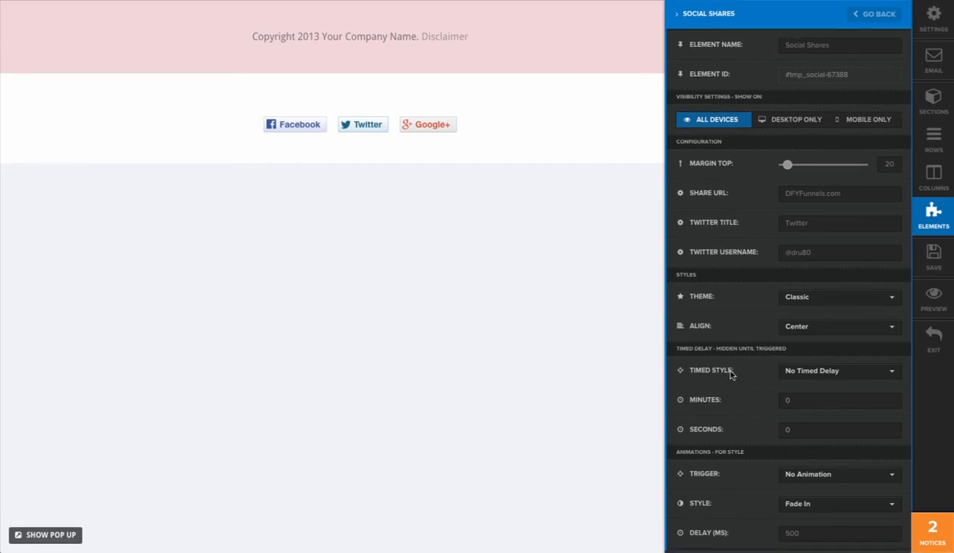